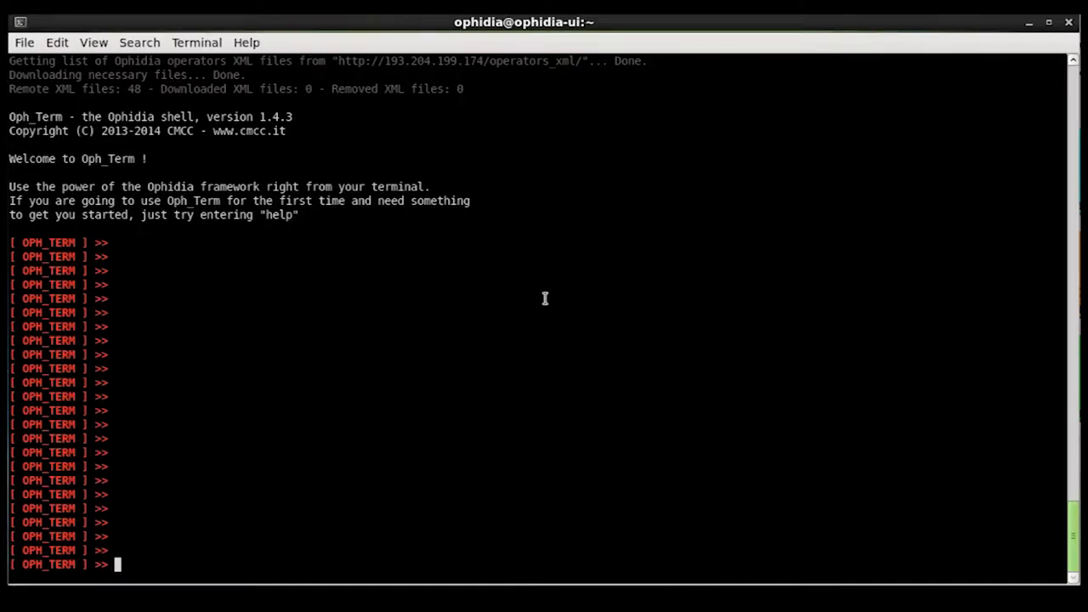
text(oph_cubeschema cube=https://ophidia.cmcc.it:8443/12/605;)
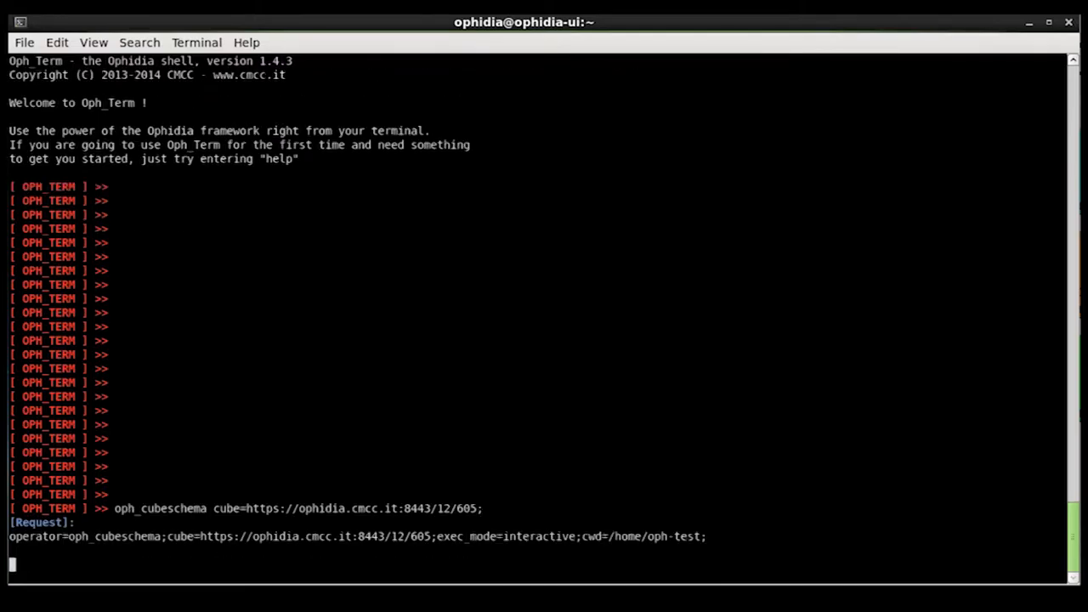
key(Return)
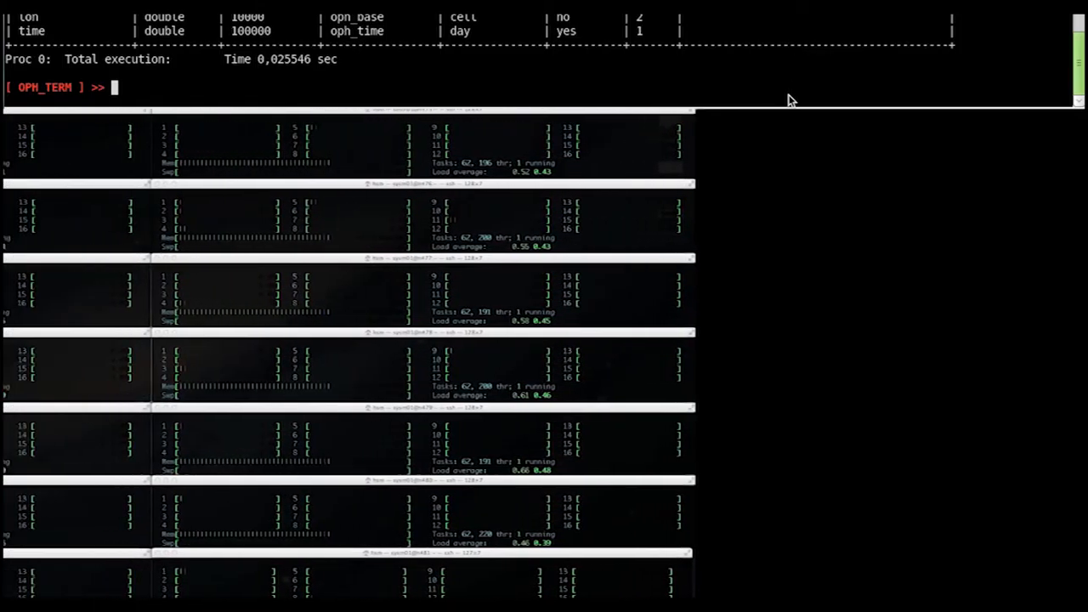
text(oph)
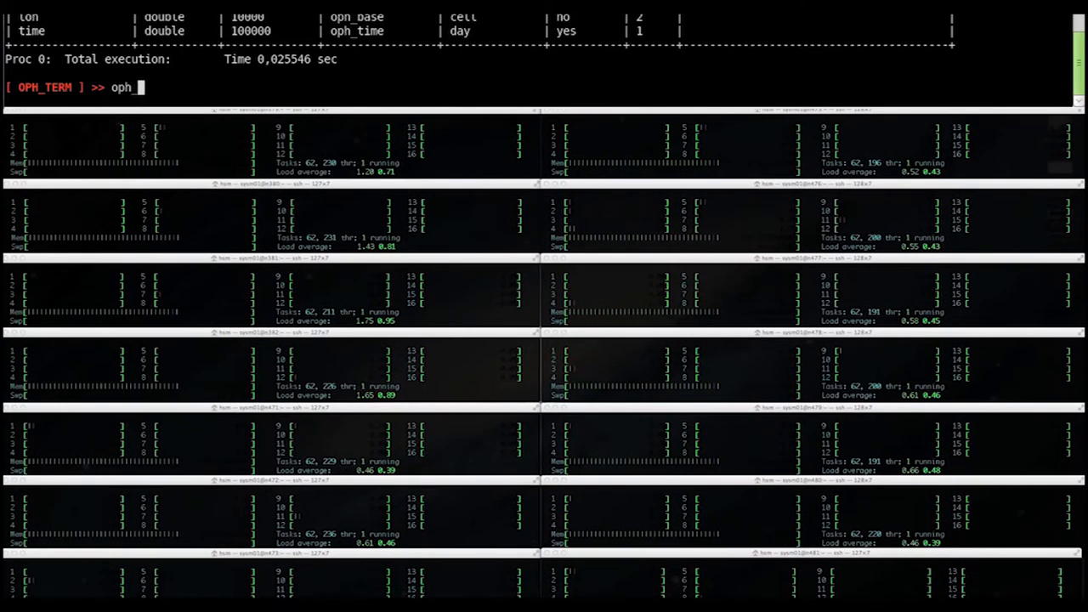
text(_reduce cube=)
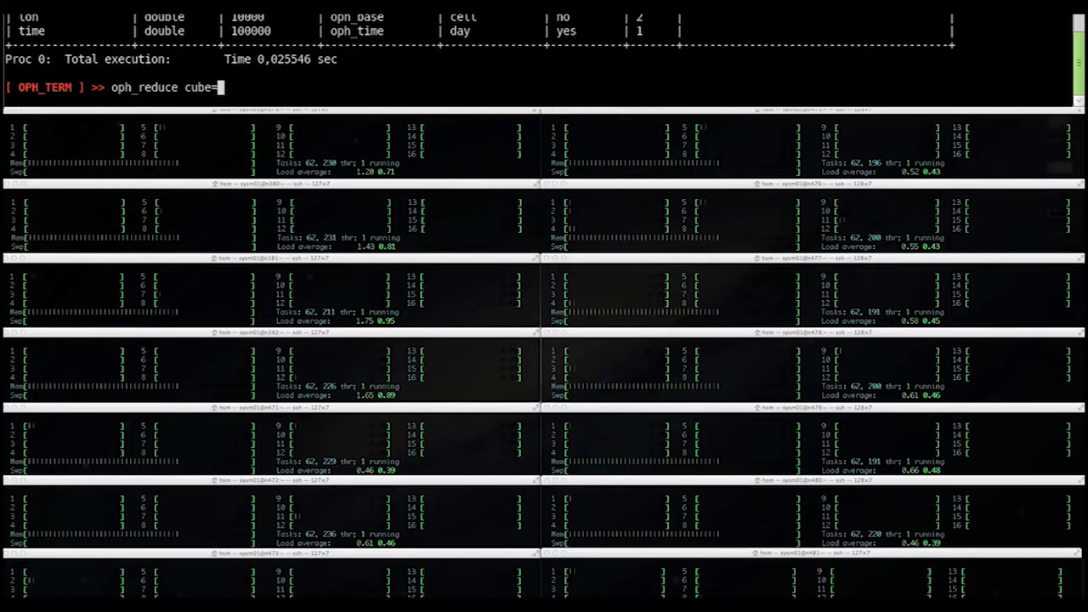
text(https://ophidia.cmcc.it:8443/12/605;)
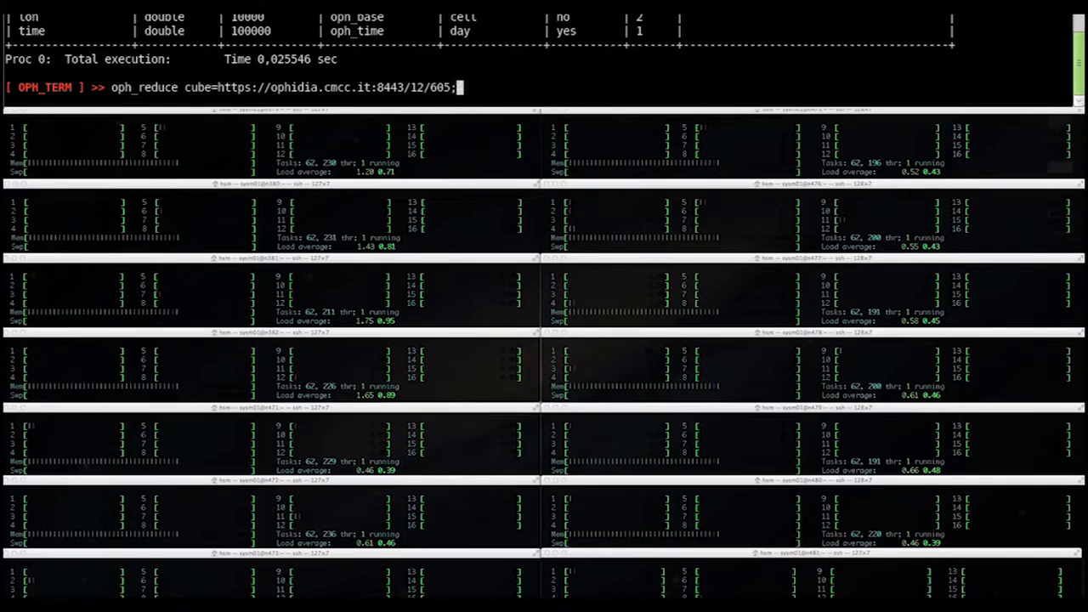
text(operation=max)
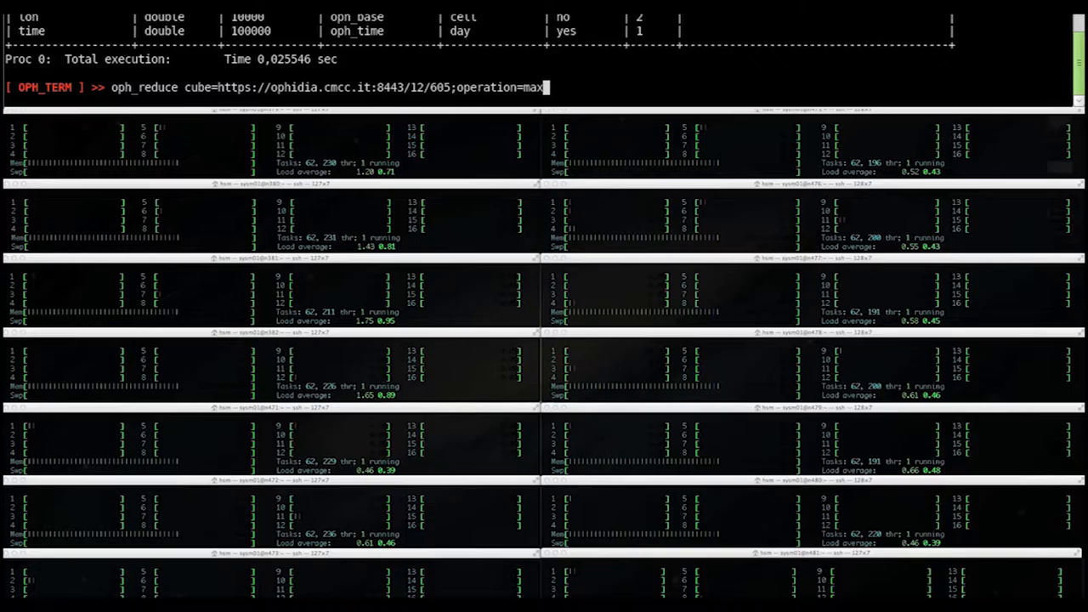
text(;ncores=)
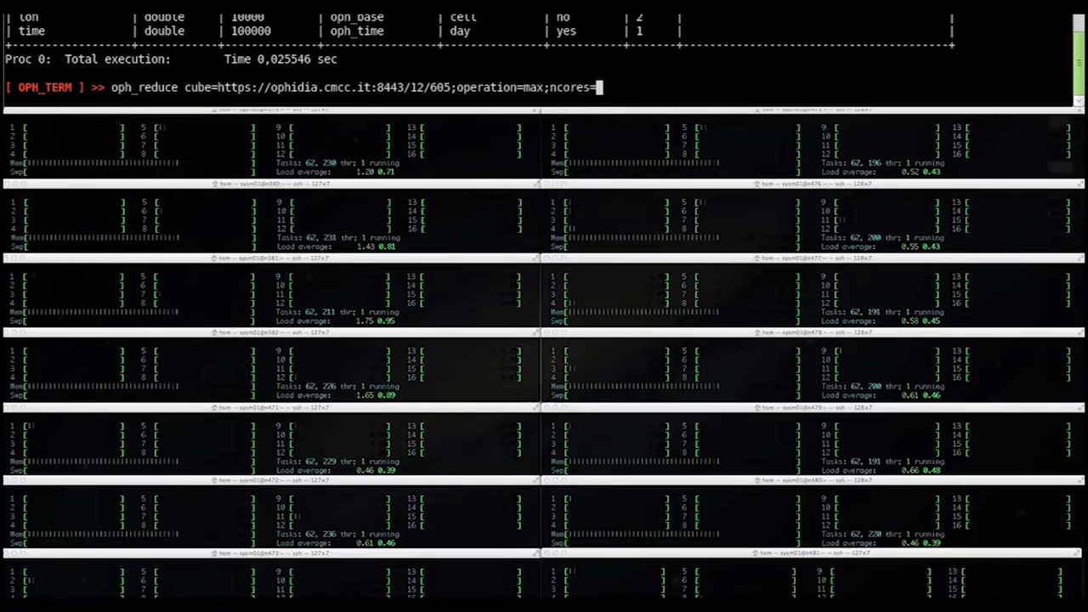
text(64;)
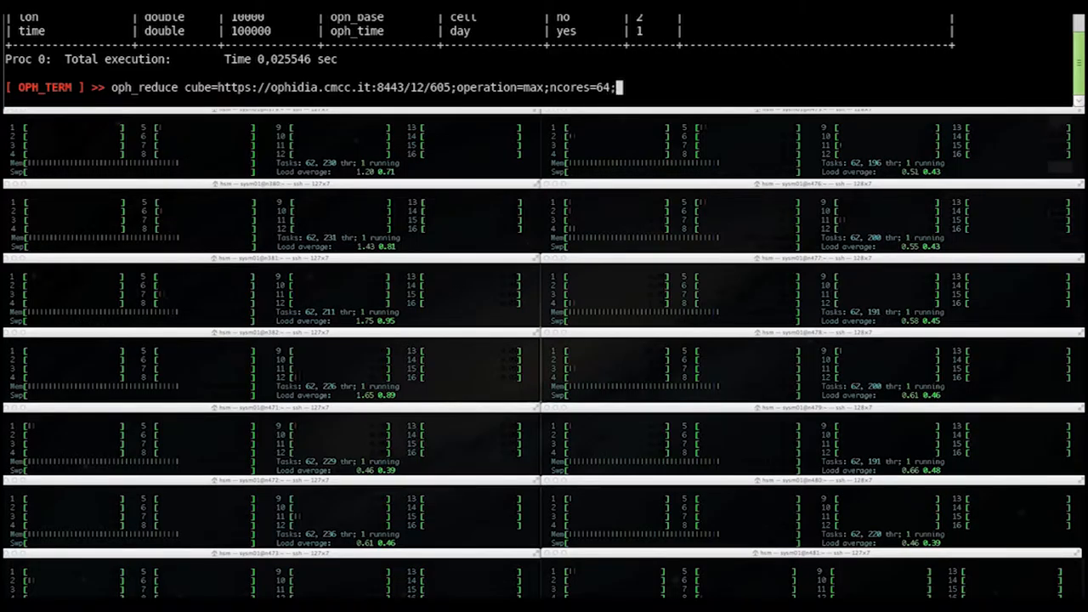
key(Return)
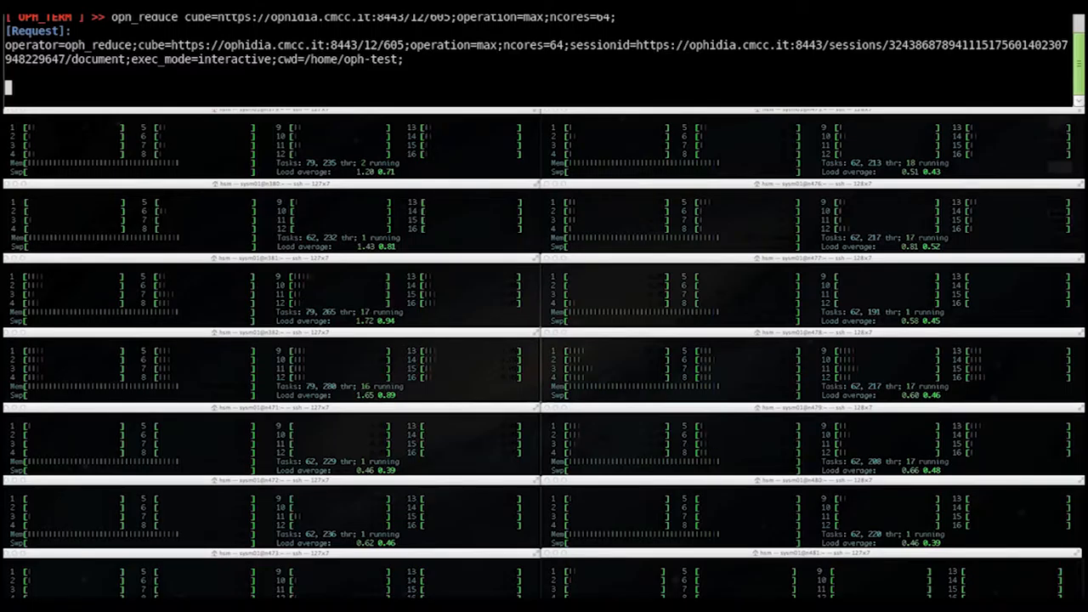